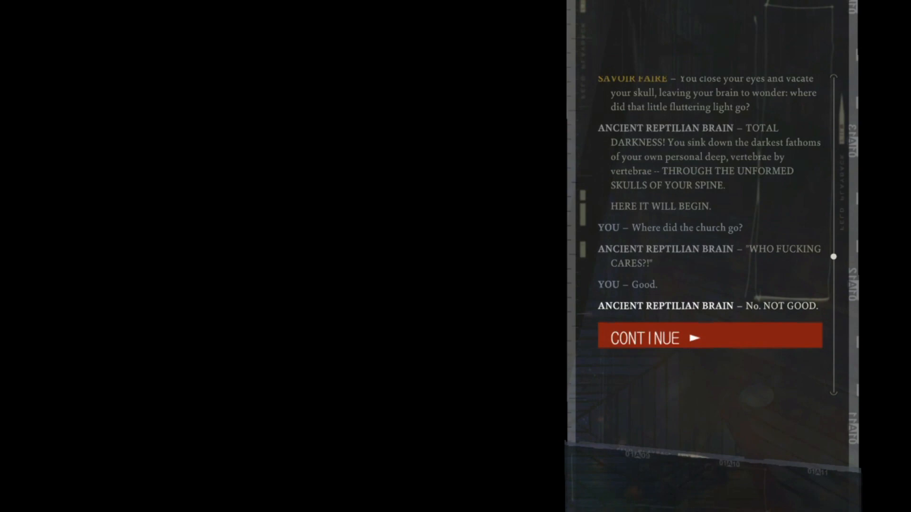
# Step: Continue past the Ancient Reptilian Brain's darkness monologue so the detective opens his eyes and dances
pyautogui.click(708, 338)
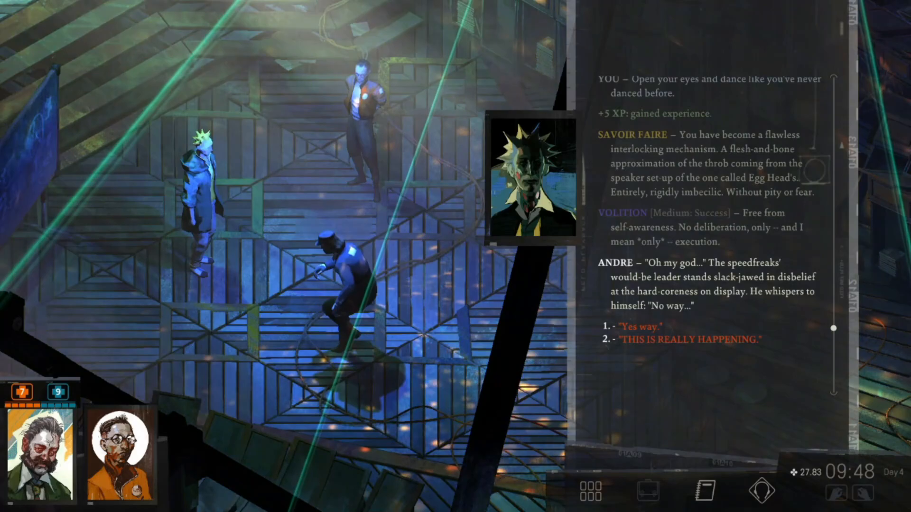
# Step: Reply "Yes way." to Andre, then turn to Acele and ask what she's doing
pyautogui.click(637, 326)
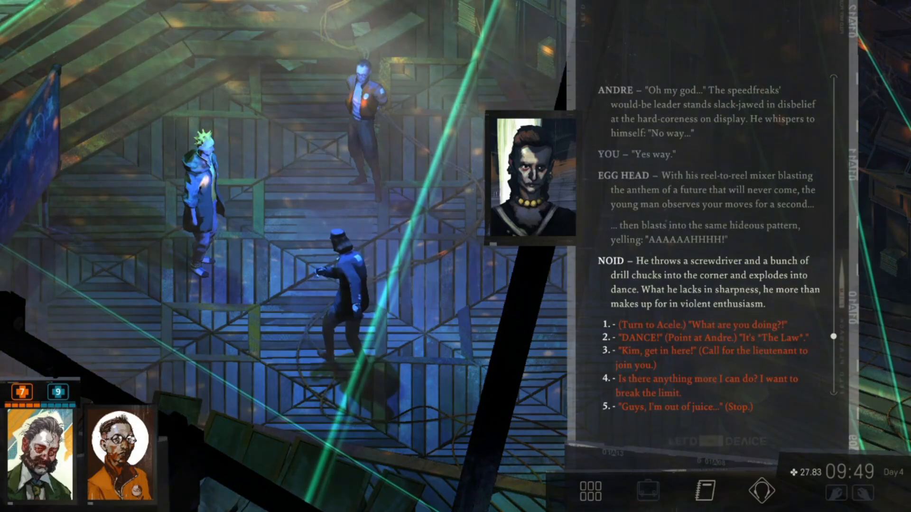
pyautogui.click(697, 325)
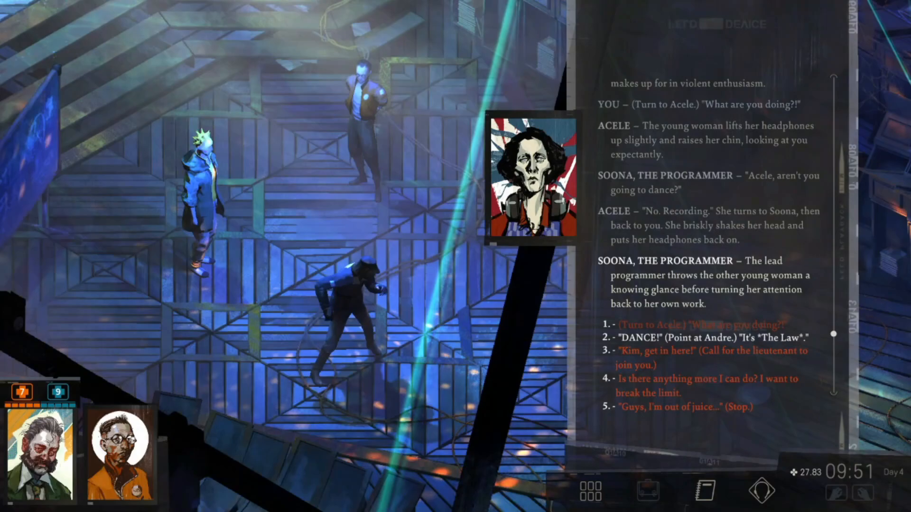
# Step: Point at Andre and shout "DANCE!" as The Law
pyautogui.click(698, 339)
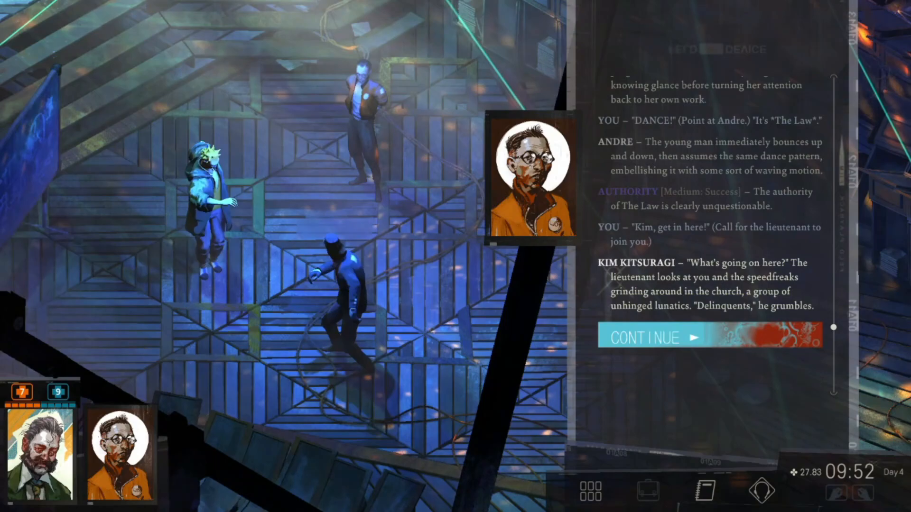
# Step: Shout "Code 31! Code 31!" at Kim and insist an officer needs assistance on the dance floor
pyautogui.click(645, 338)
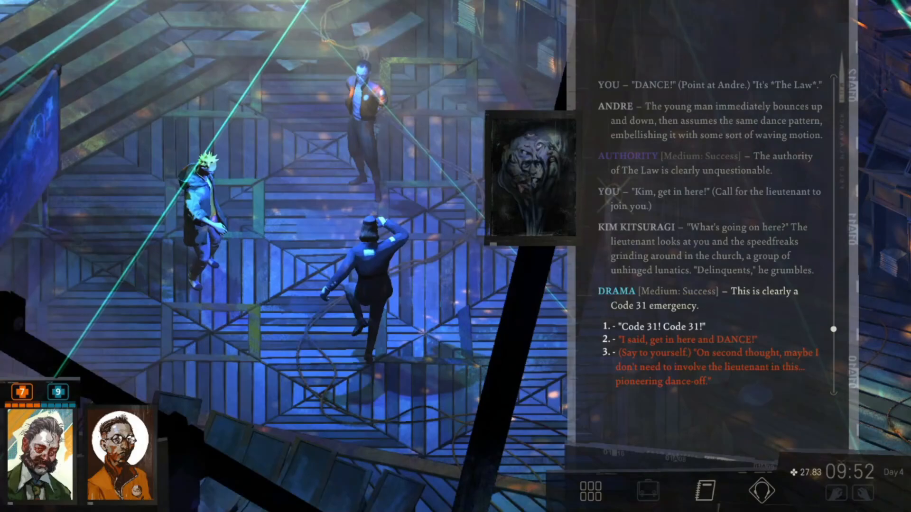
pyautogui.click(657, 326)
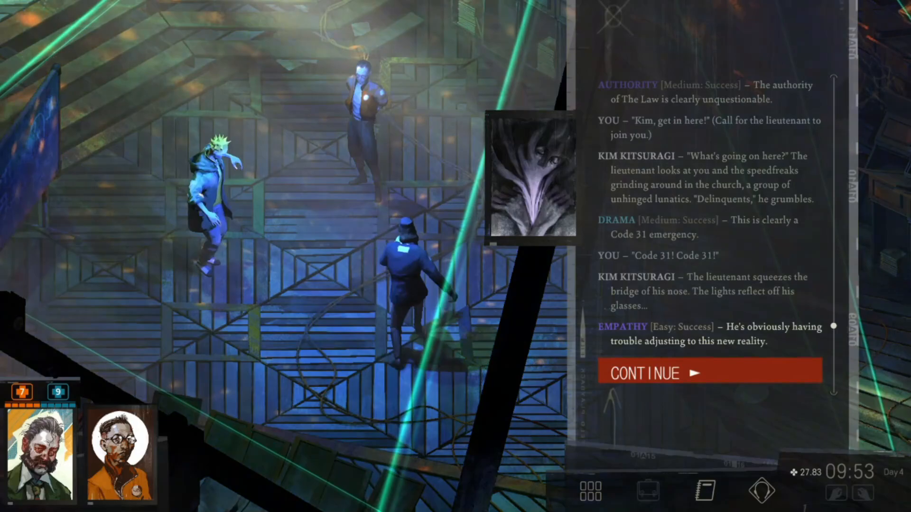
pyautogui.click(709, 373)
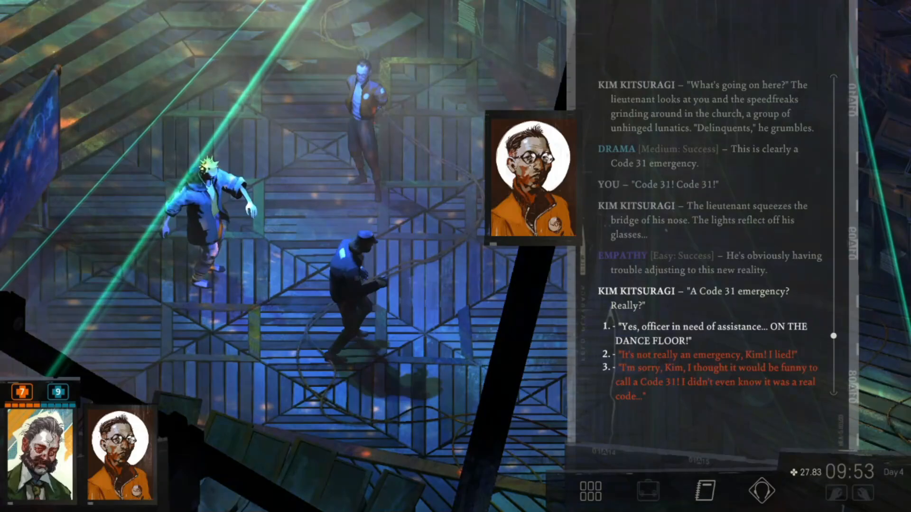
pyautogui.click(711, 334)
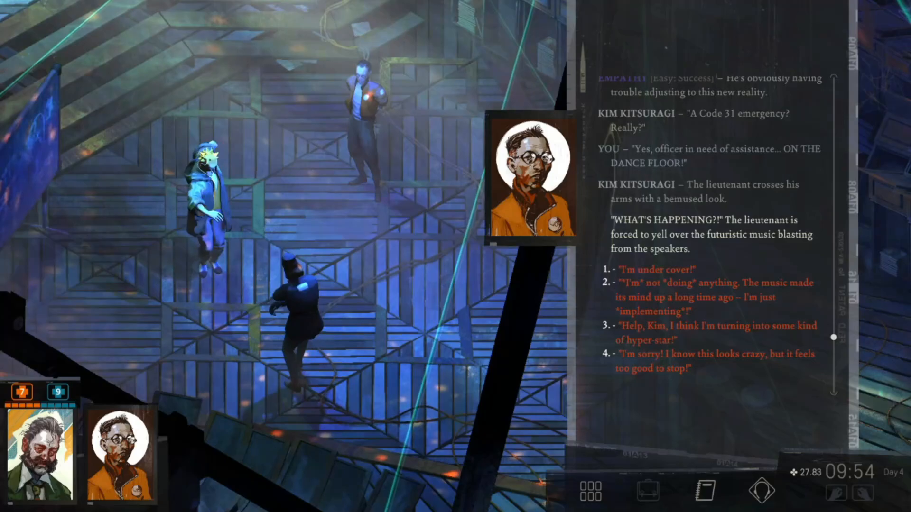
# Step: Tell Kim you're becoming a hyper-star, pull rank and insist he start dancing
pyautogui.click(716, 333)
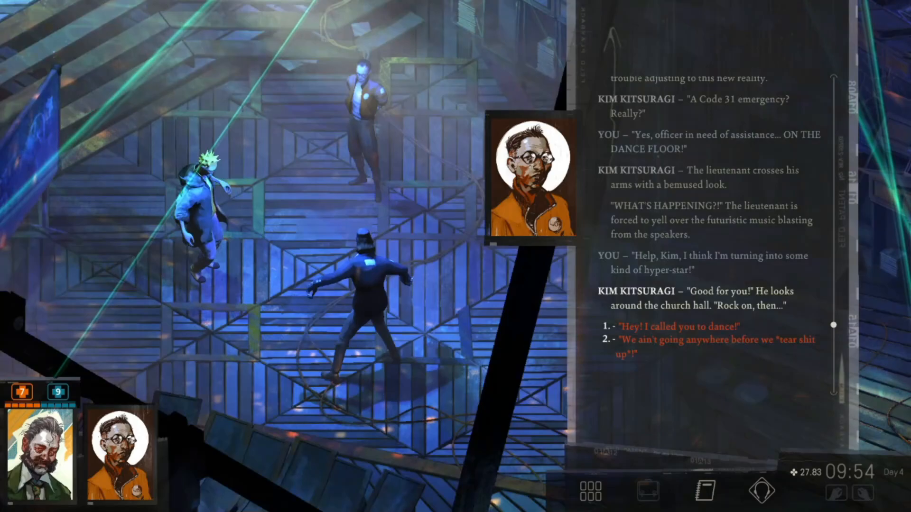
pyautogui.click(682, 327)
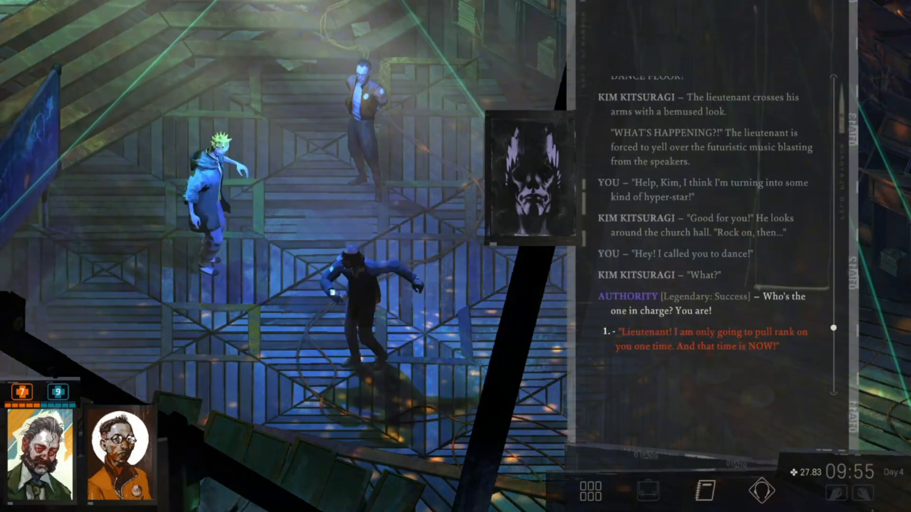
pyautogui.click(708, 340)
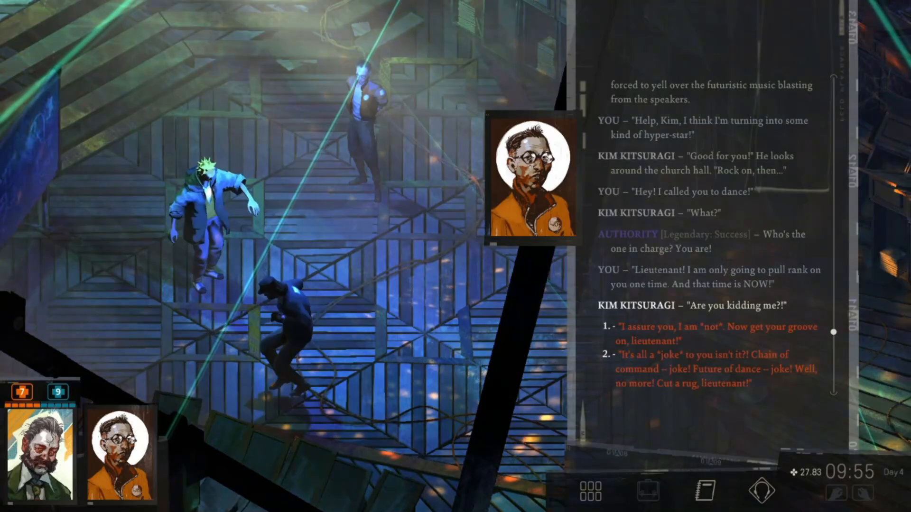
pyautogui.click(717, 334)
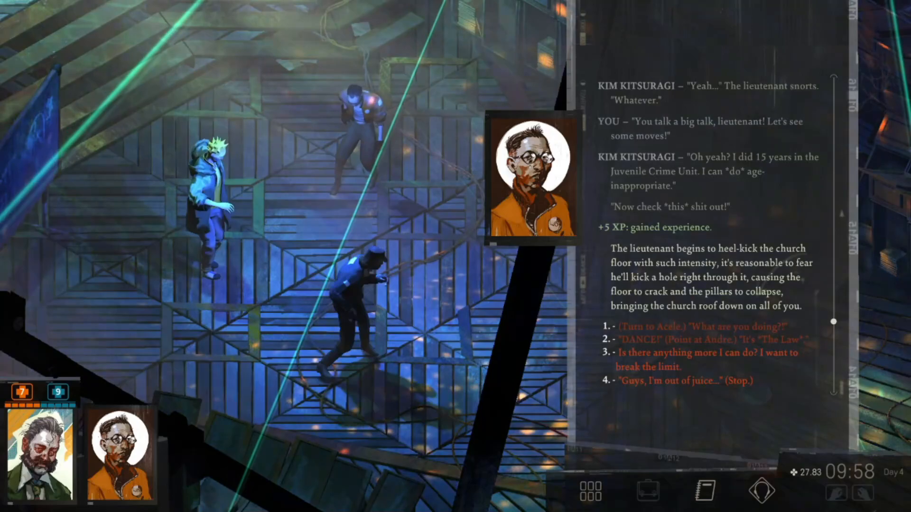
# Step: Continue past Kim's heel-kicks and the Savoir Faire remark, then shout "Together! WHERE ARE YOU?!" for the whole posse
pyautogui.click(704, 360)
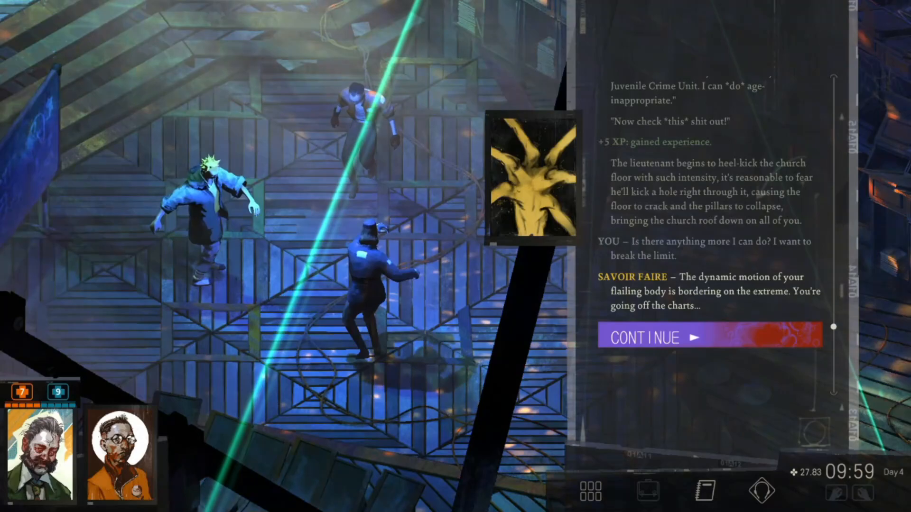
pyautogui.click(709, 338)
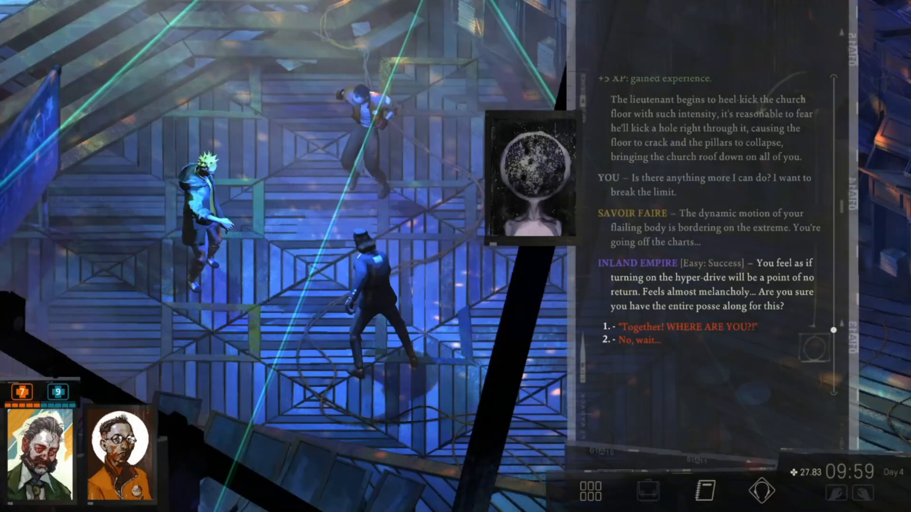
pyautogui.click(687, 325)
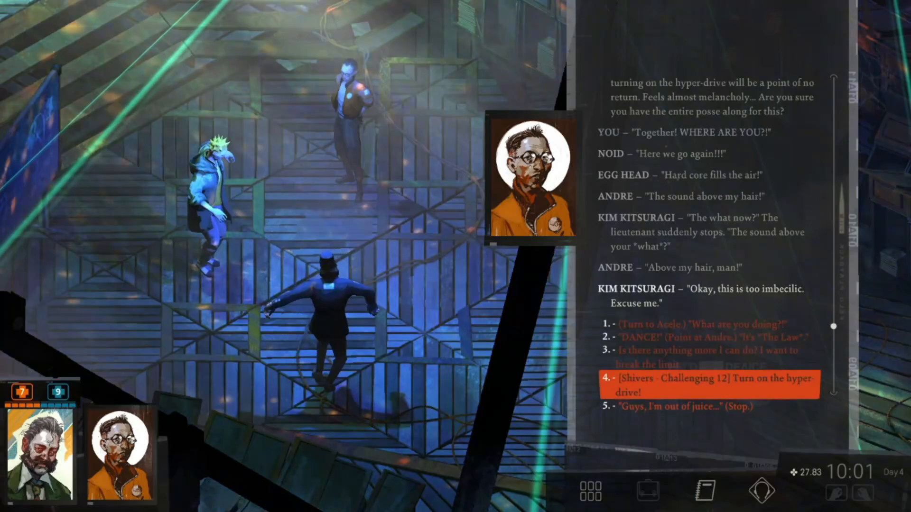
# Step: Attempt the Shivers hyper-drive check, ask about the cold feeling and question what the City said
pyautogui.click(711, 384)
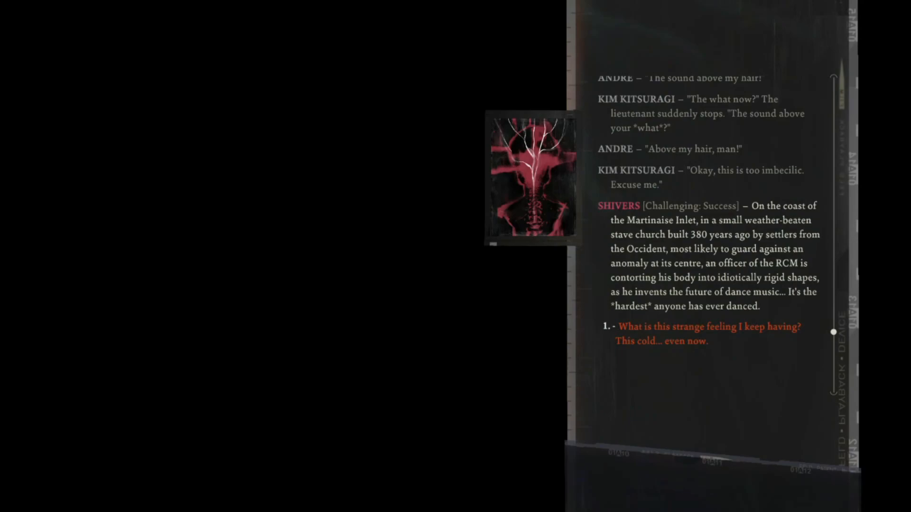
pyautogui.click(708, 327)
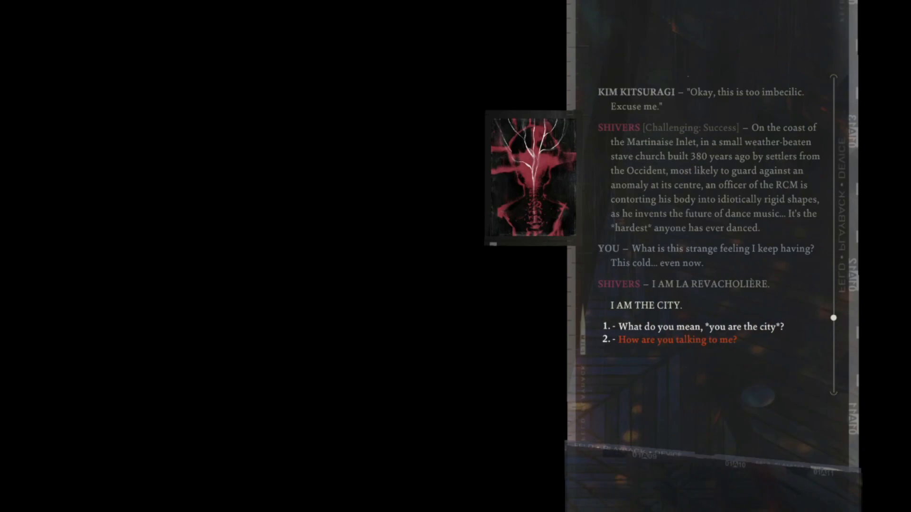
pyautogui.click(696, 326)
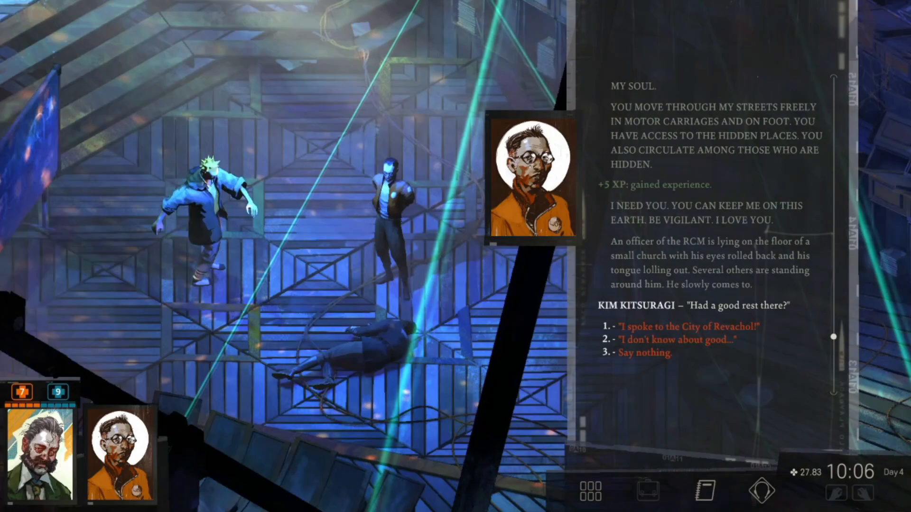
# Step: Tell Kim you spoke to the City of Revachol and get up, past Egg Head's and Andre's reactions
pyautogui.click(695, 326)
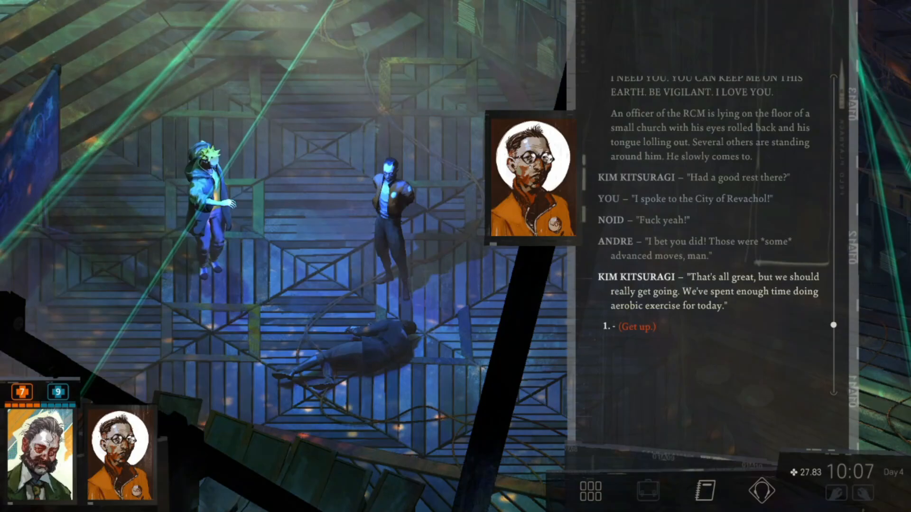
pyautogui.click(637, 328)
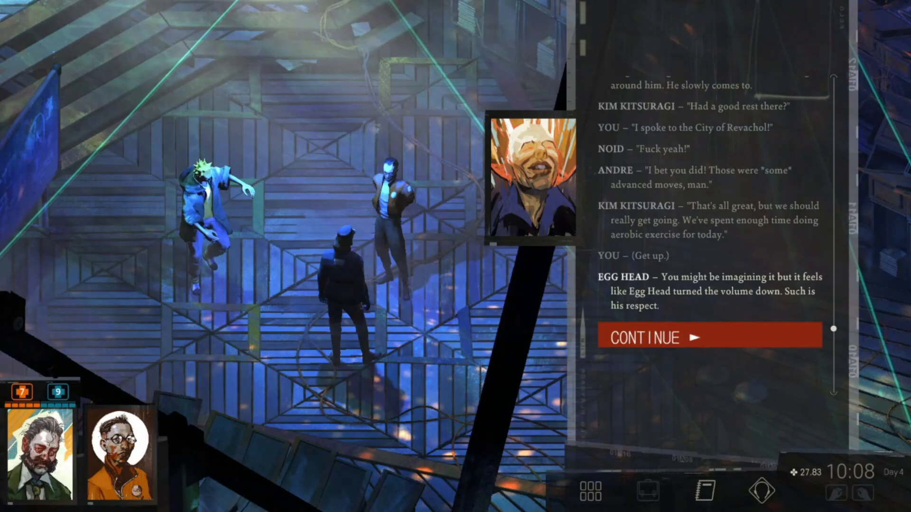
pyautogui.click(710, 339)
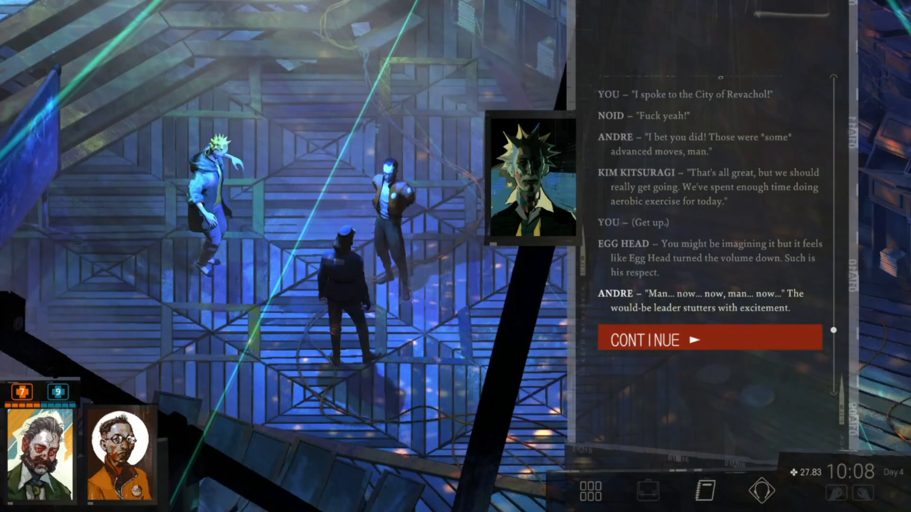
pyautogui.click(709, 337)
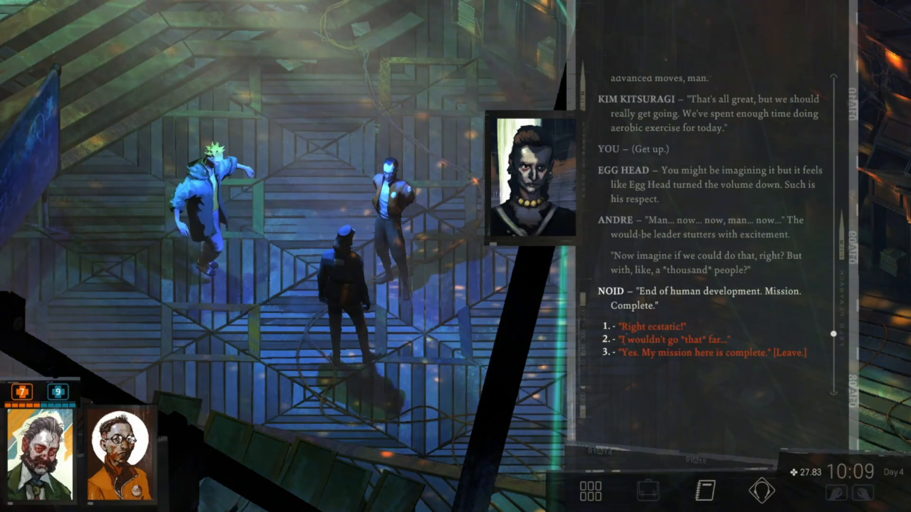
# Step: Agree it was "Right ecstatic!" and say "That's it for now." to leave the dancers
pyautogui.click(664, 325)
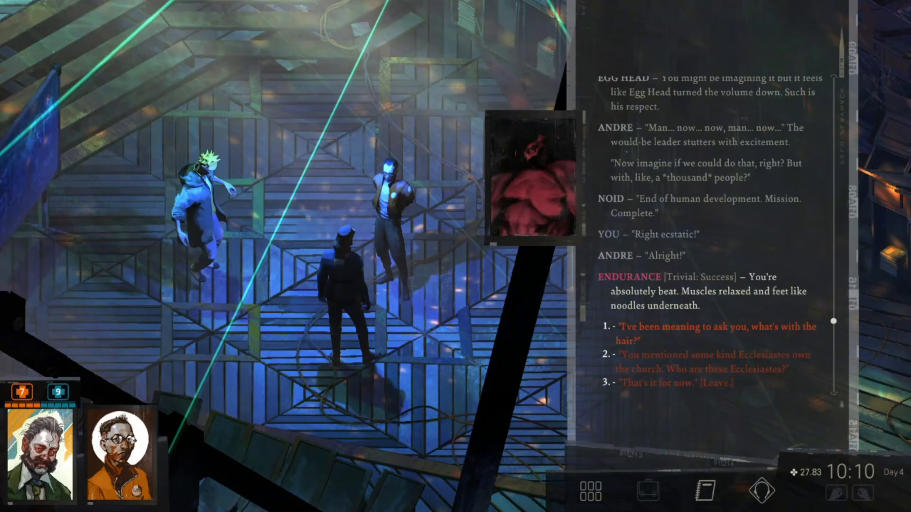
pyautogui.click(673, 382)
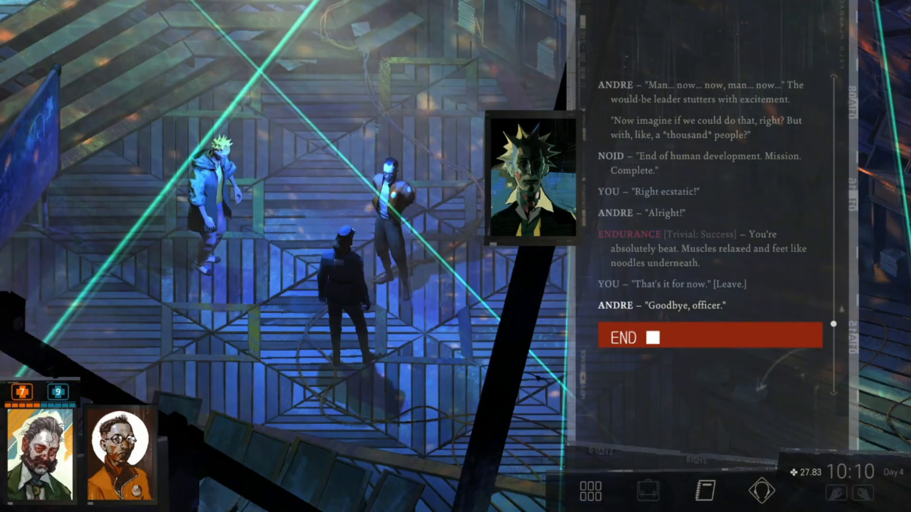